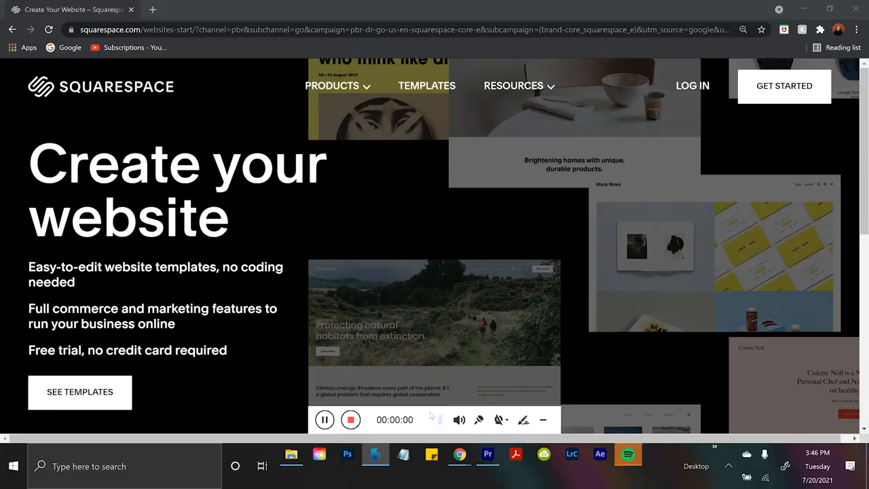
Step: Scroll down the Squarespace homepage toward the Websites > Portfolios section
scroll("down", 3)
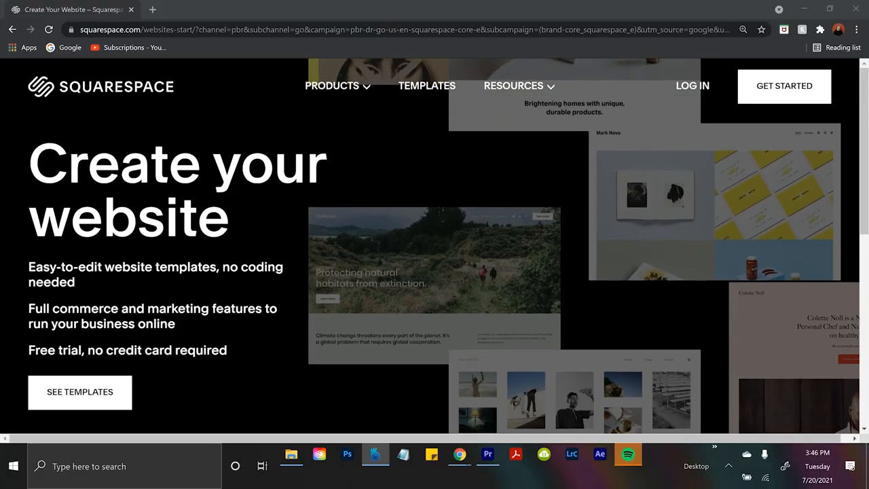
scroll("down", 3)
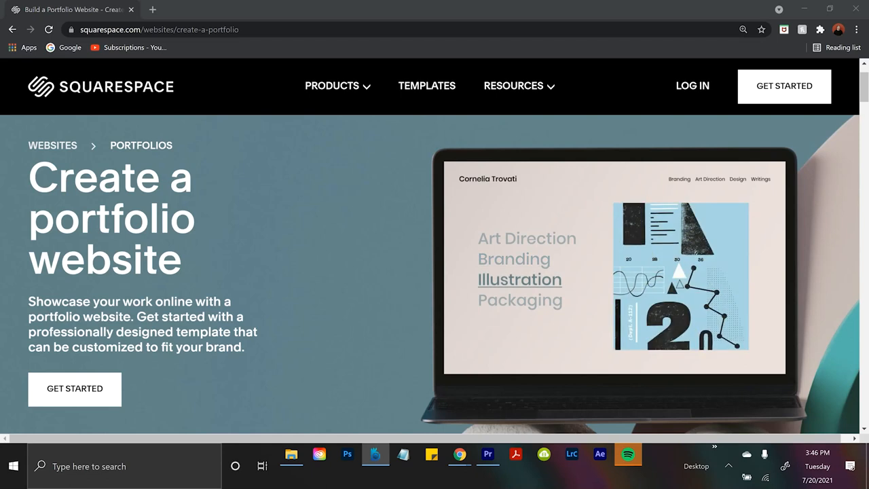
Step: Preview the Stanton Food & Recipes template and scroll through its demo to Recent Posts
left_click(521, 300)
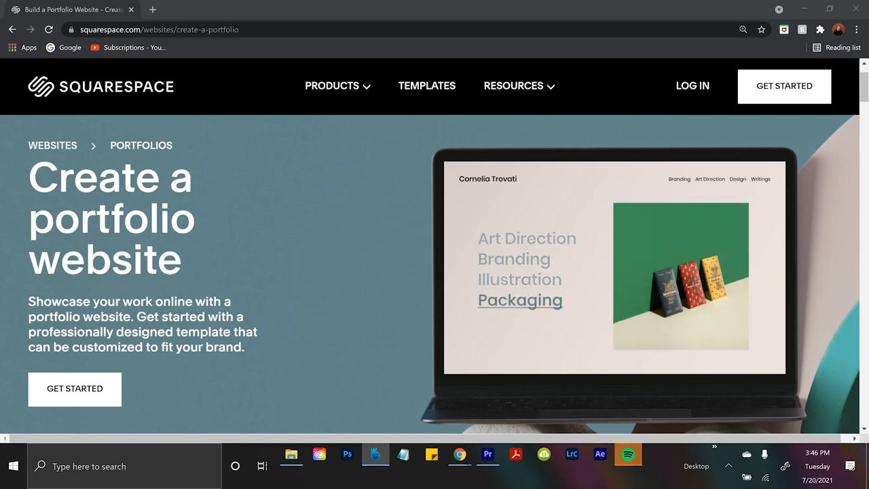
scroll("down", 3)
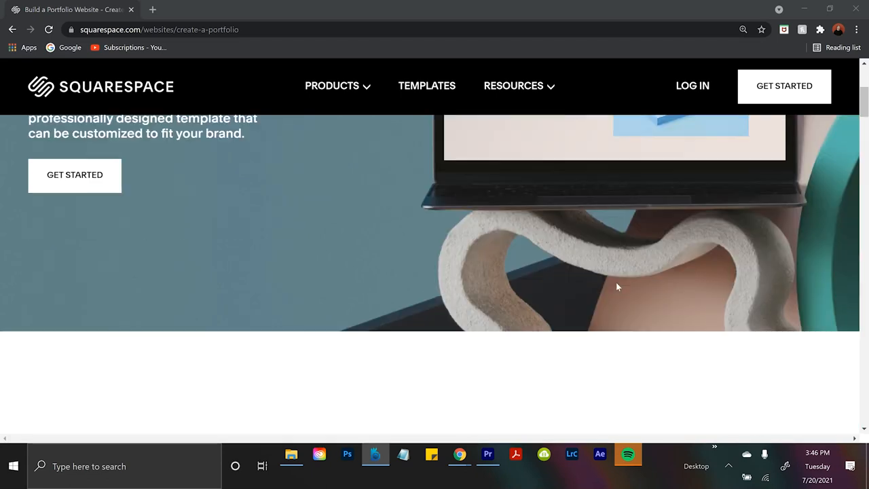
scroll("down", 3)
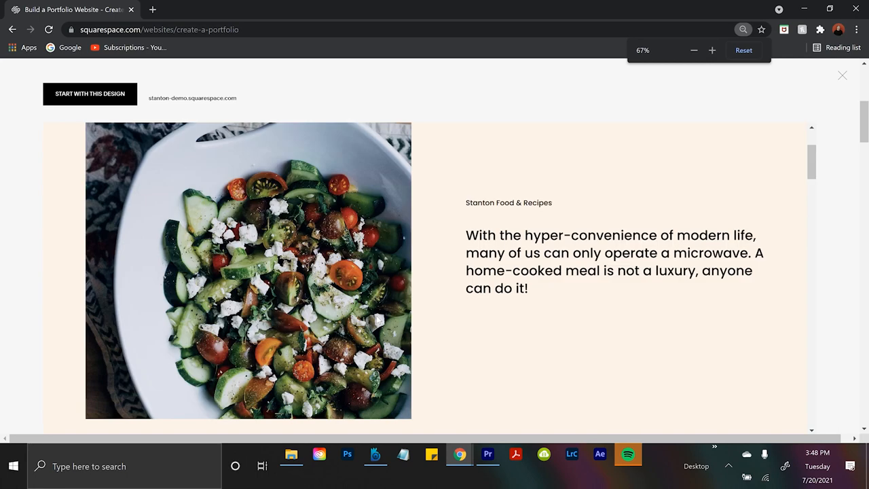
scroll("down", 3)
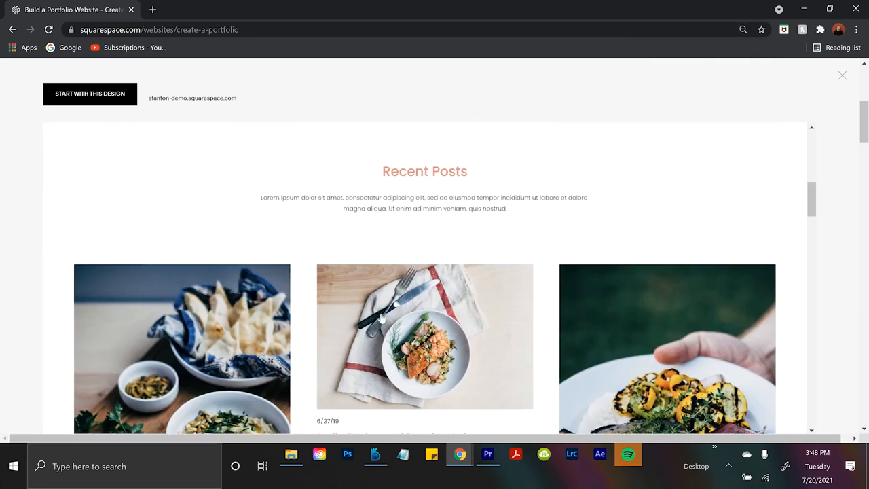
scroll("down", 3)
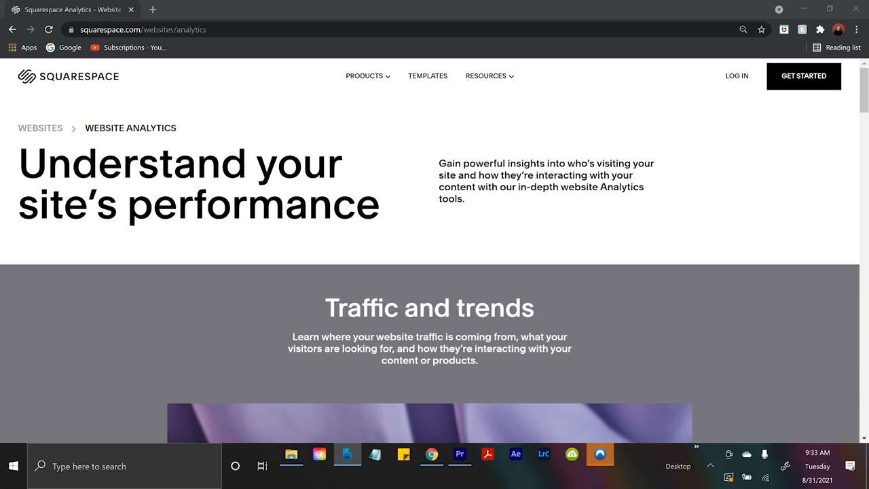
Step: Scroll the Website Analytics page through Traffic sources, Site content and Commerce analytics
scroll("down", 3)
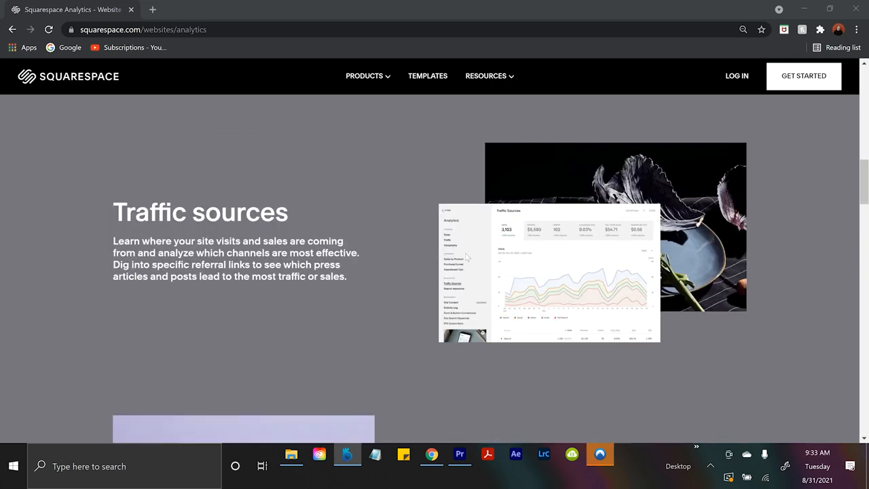
scroll("down", 3)
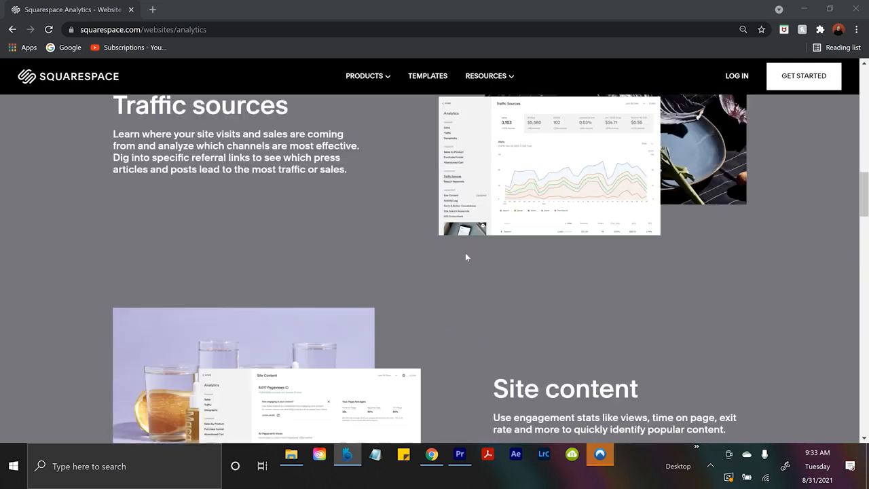
scroll("down", 3)
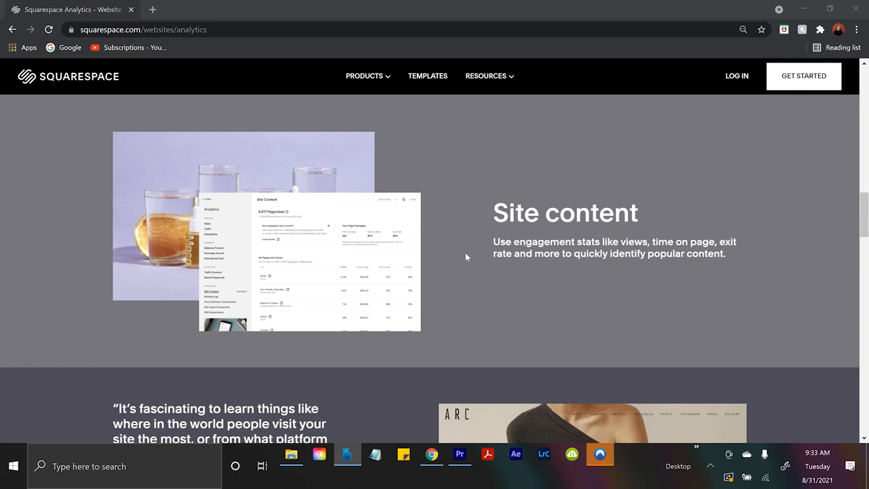
scroll("down", 3)
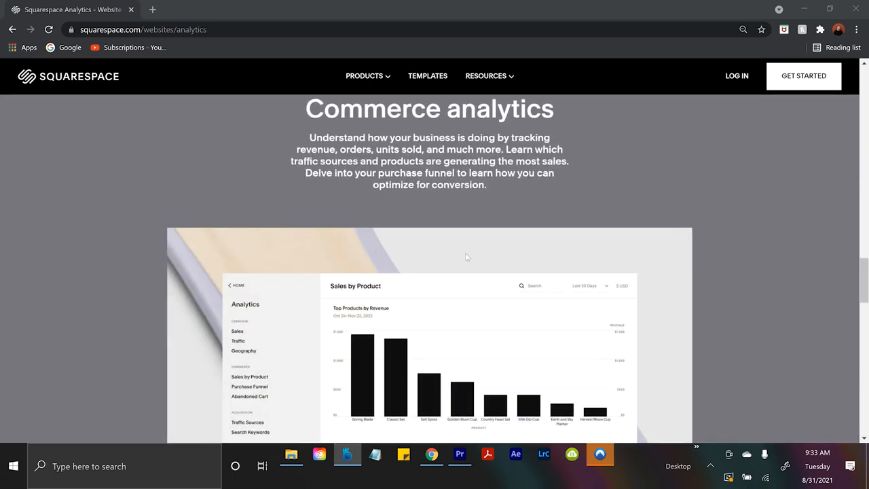
scroll("down", 3)
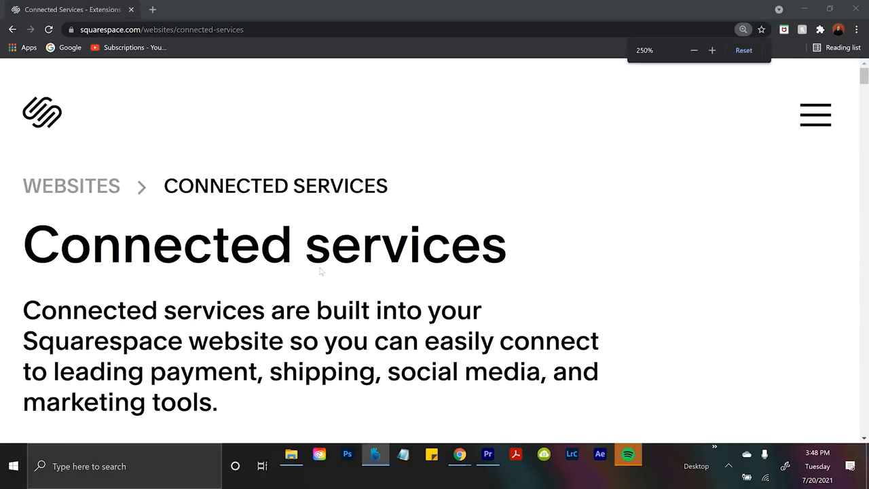
Step: Reset the browser zoom and scroll to the Connected Accounts Instagram/Facebook/Twitter example
left_click(694, 50)
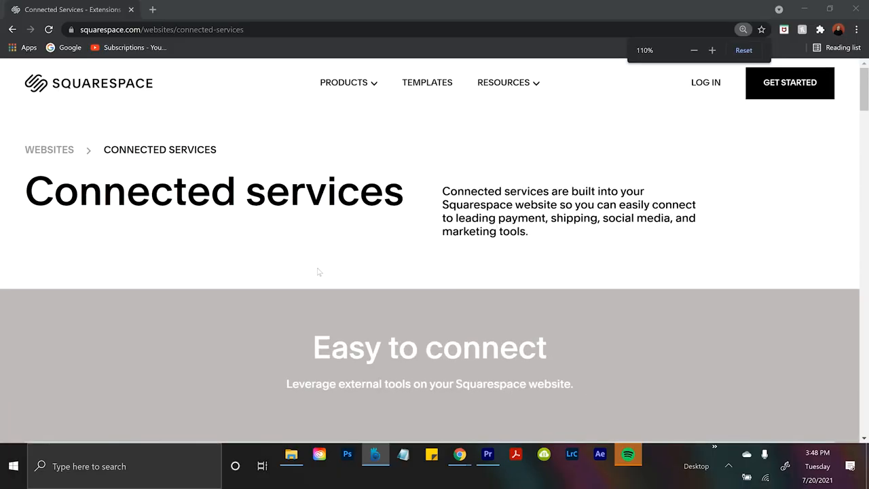
scroll("down", 3)
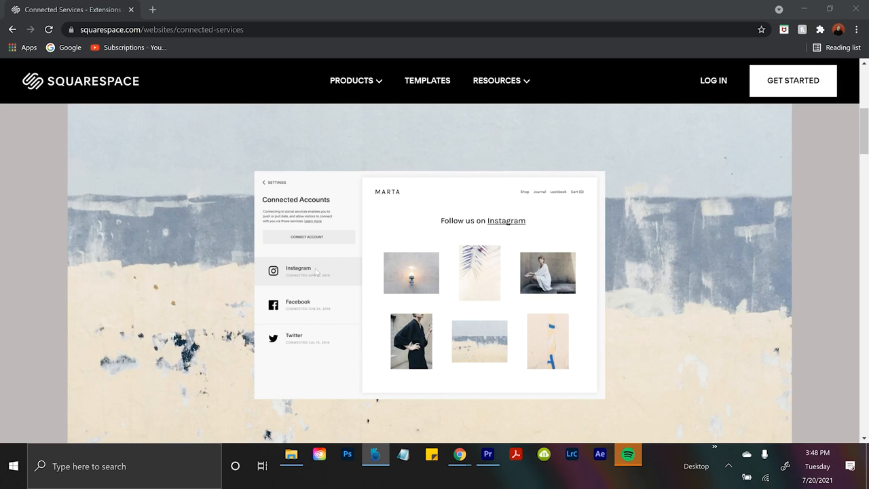
mouse_move(460, 379)
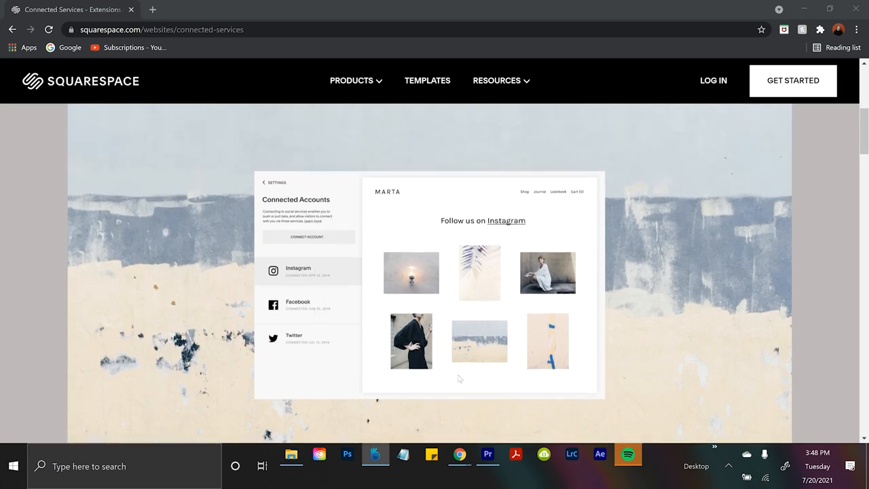